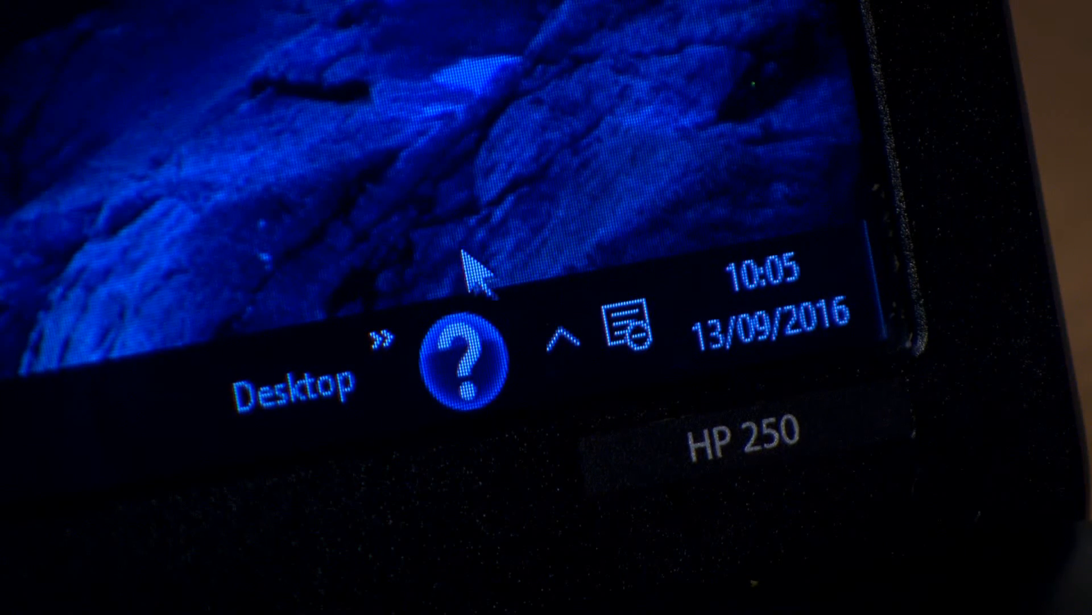
- Reveal the hidden taskbar tray icons to expose the Wi-Fi status icon
click(550, 329)
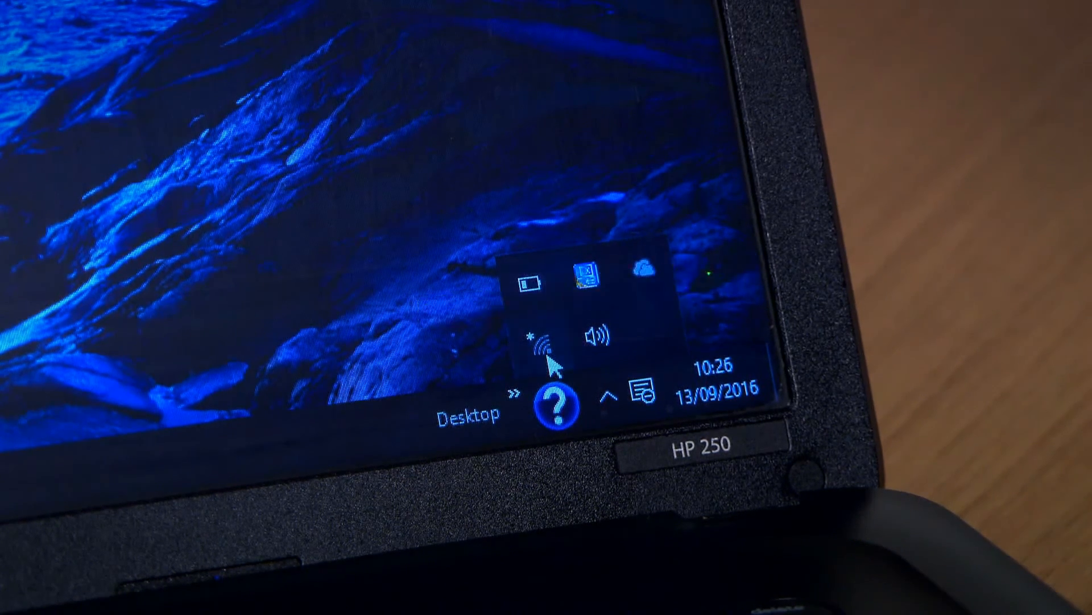
- Open the Wi-Fi network list and select the VMAFAA5FD network
click(547, 340)
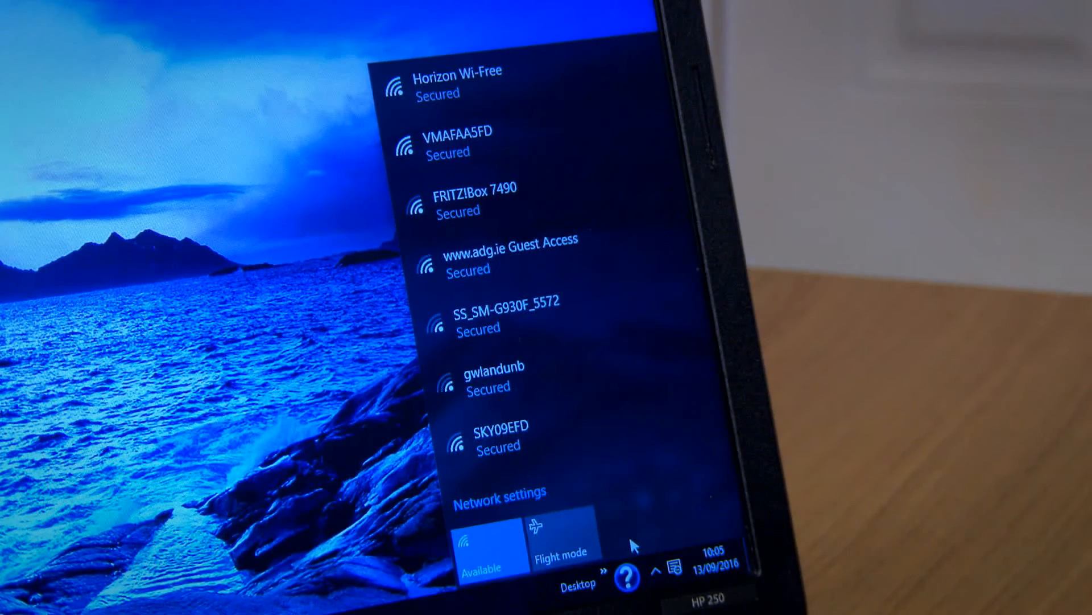
click(488, 143)
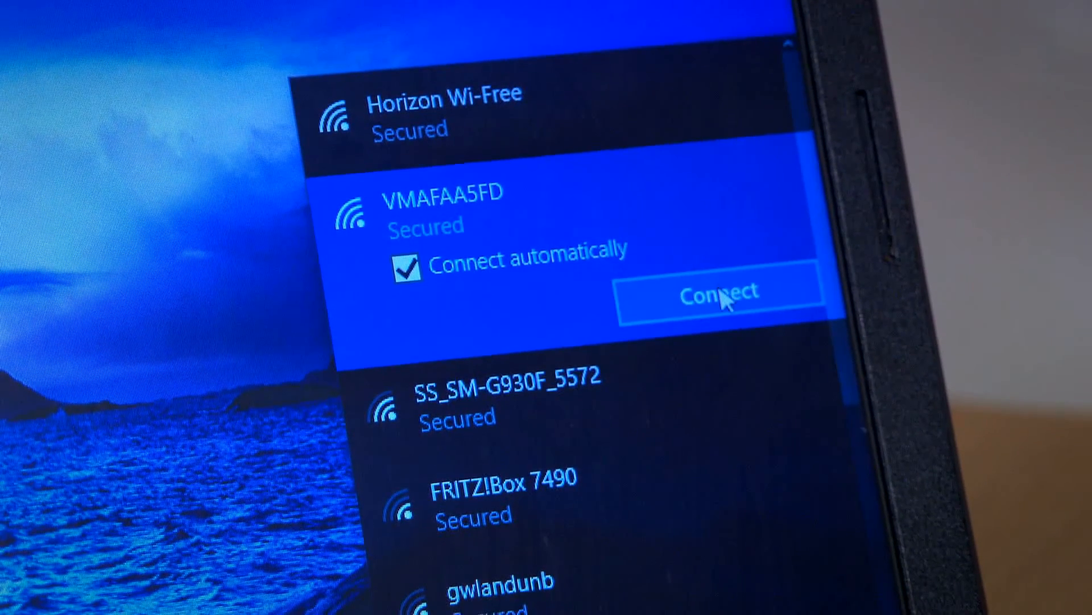
- Connect to VMAFAA5FD and submit its network security key
click(720, 292)
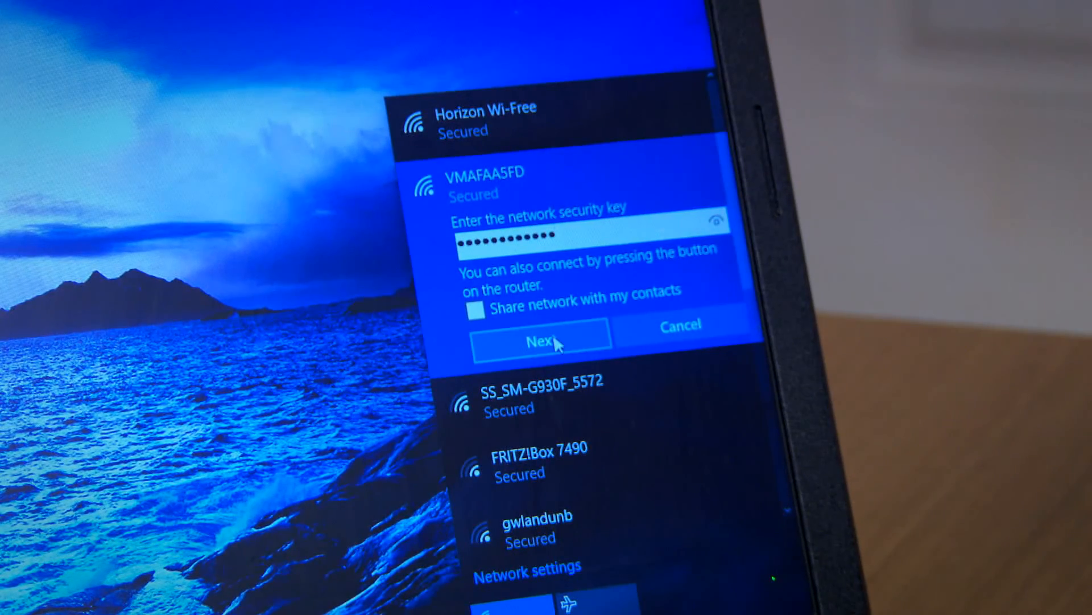
click(541, 342)
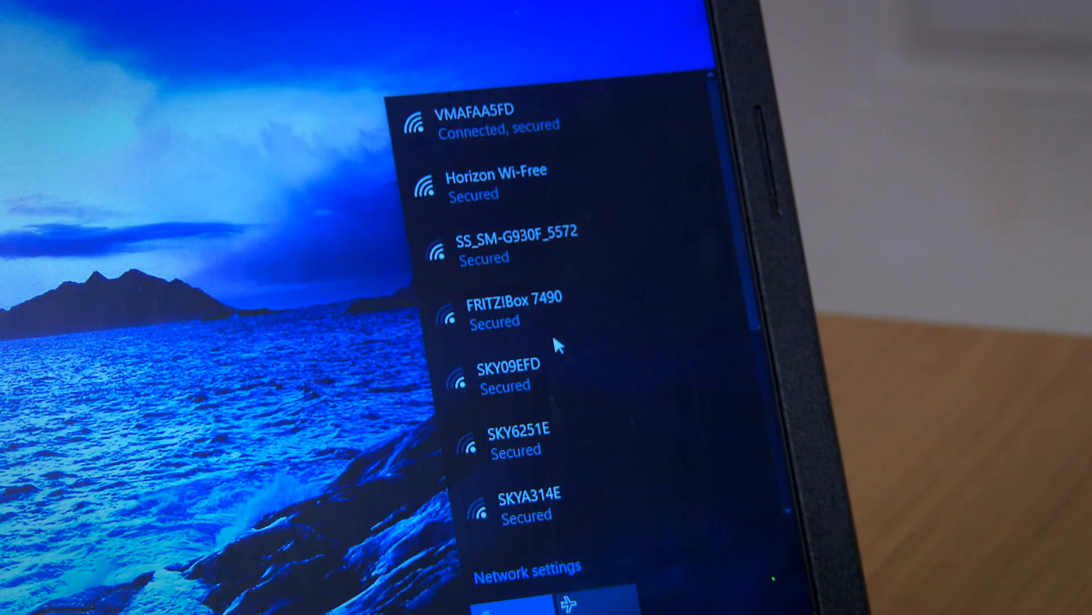